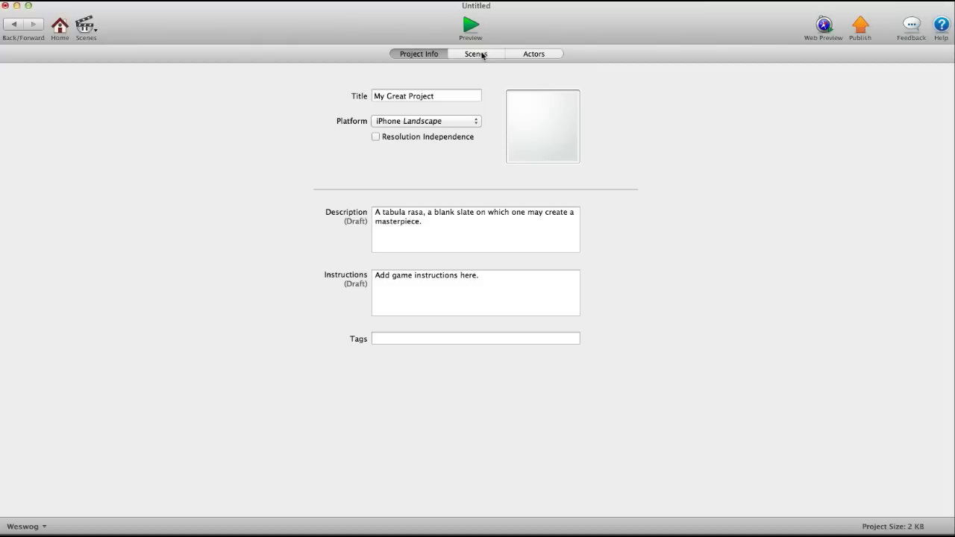
Show the project's scenes list containing the Initial Scene
click(476, 54)
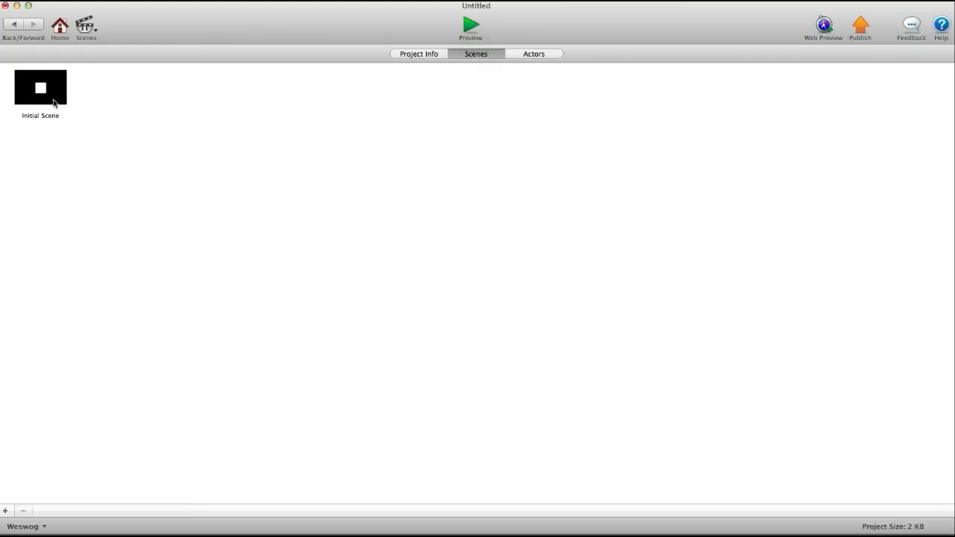
Open the Initial Scene and add two actors named 'keyboard input' and 'display'
double_click(40, 87)
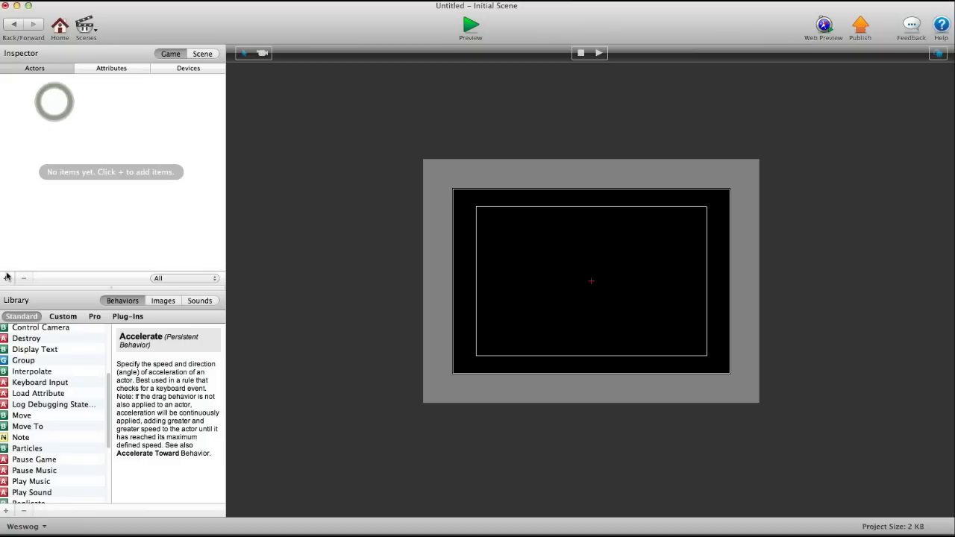
click(8, 279)
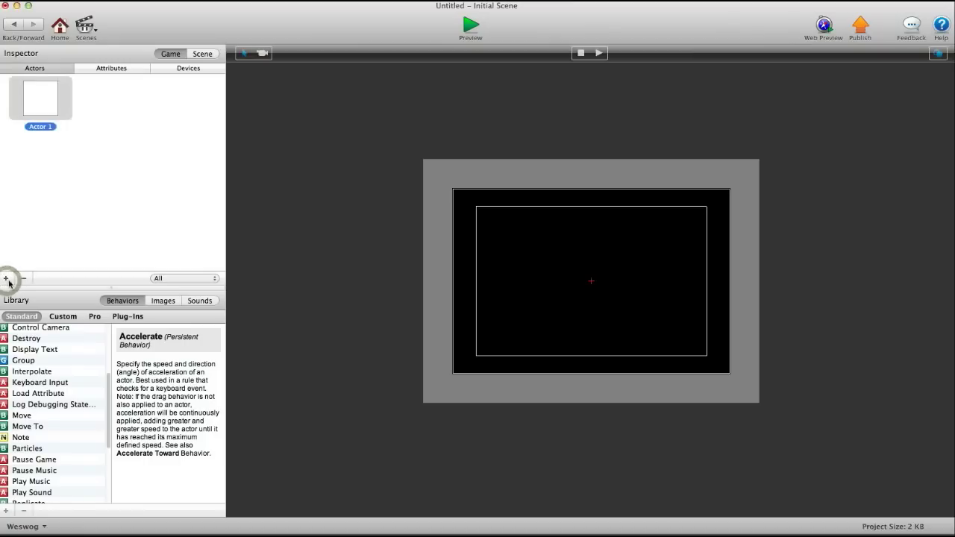
click(6, 279)
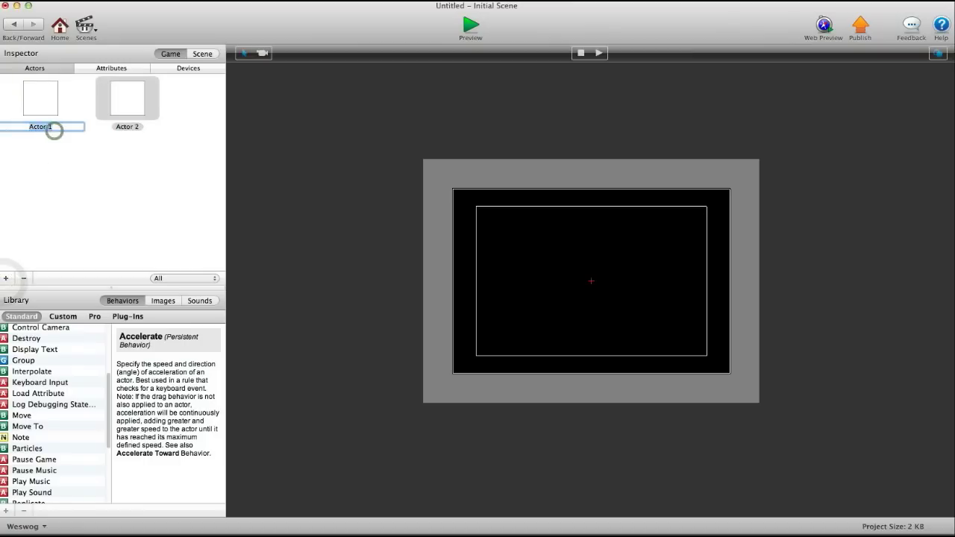
text(keyba)
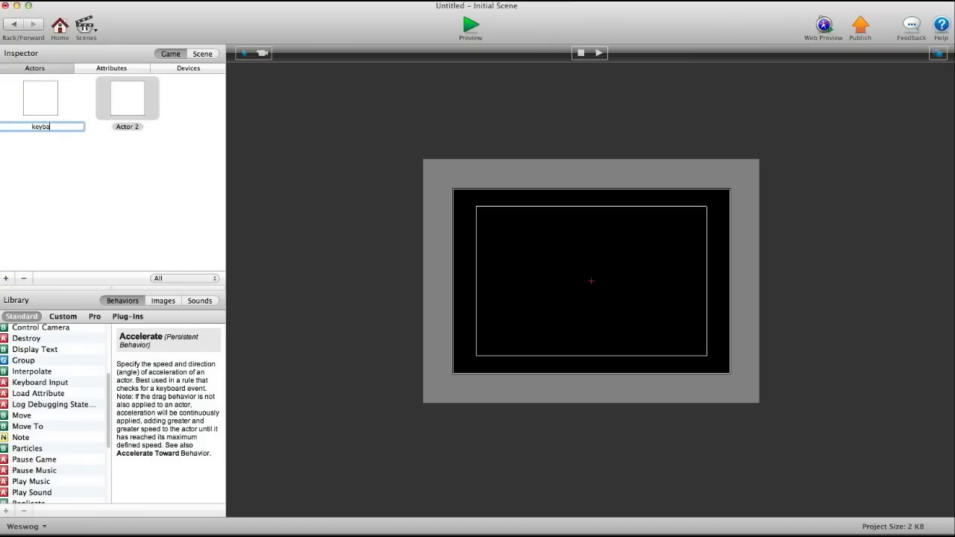
key(Backspace)
text(oard input)
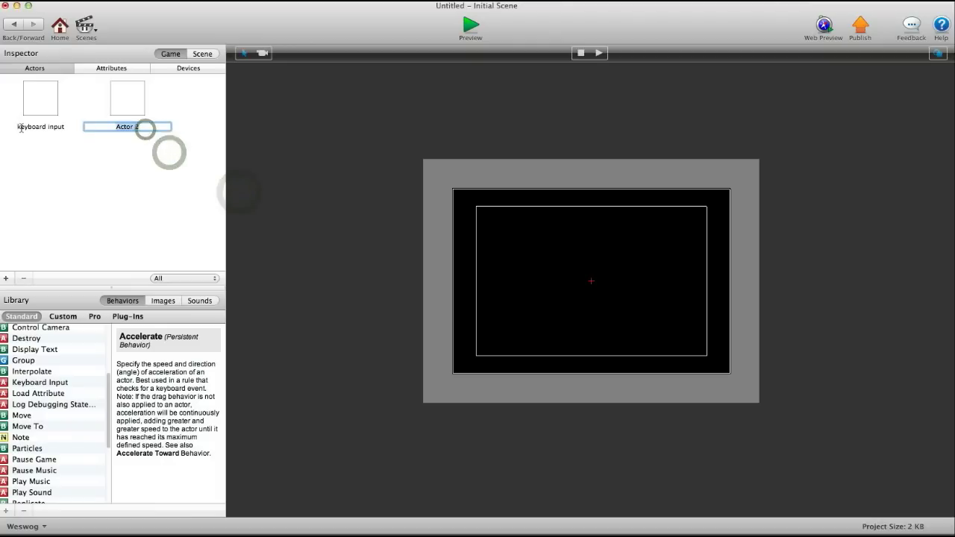
text(dis)
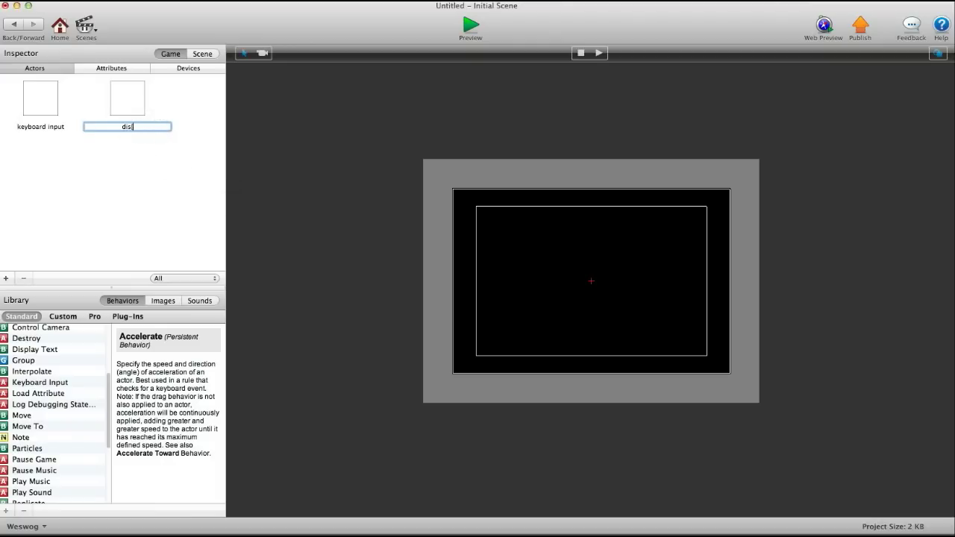
Add a text-type game attribute named text, then return to the actors list
click(110, 68)
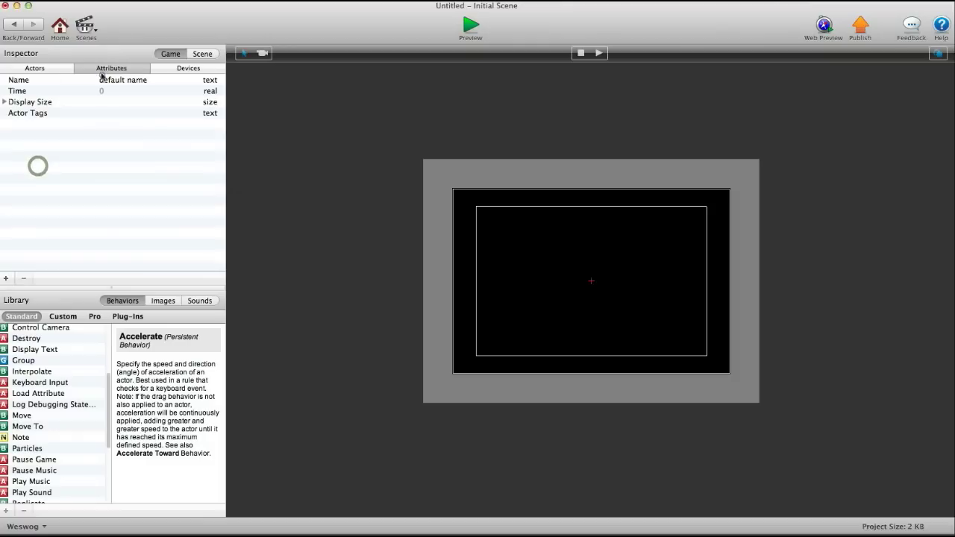
click(6, 278)
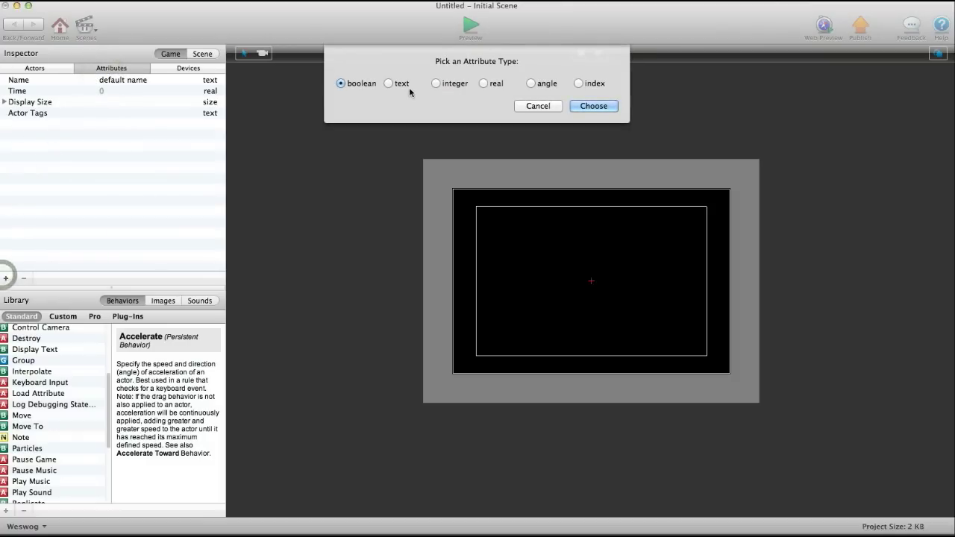
click(594, 104)
text(te)
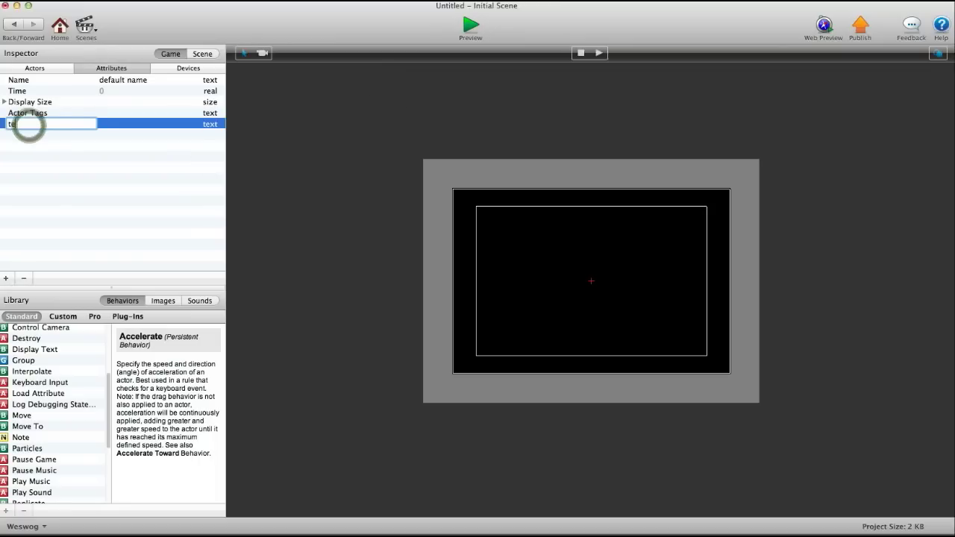
click(34, 69)
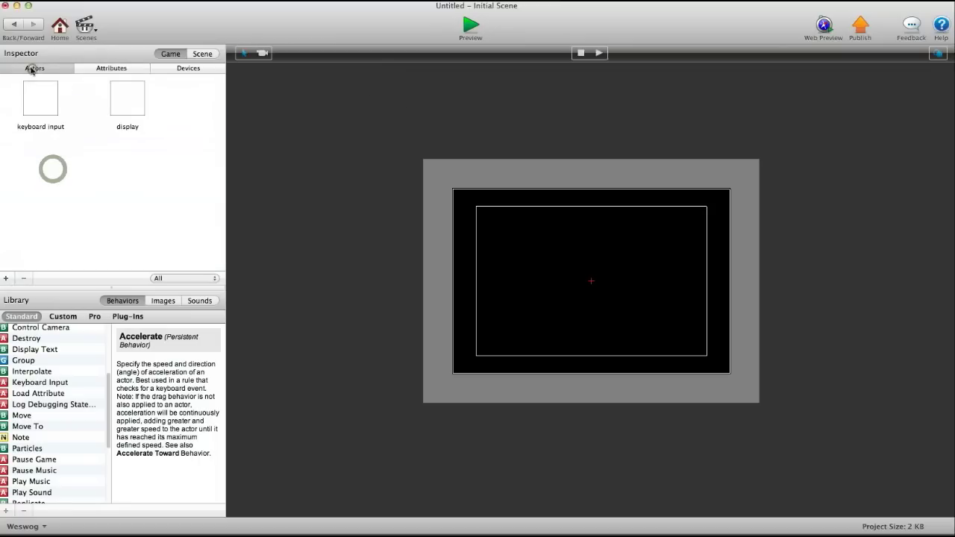
Give keyboard input a touch-pressed rule with Keyboard Input storing typed text in game.text
double_click(41, 98)
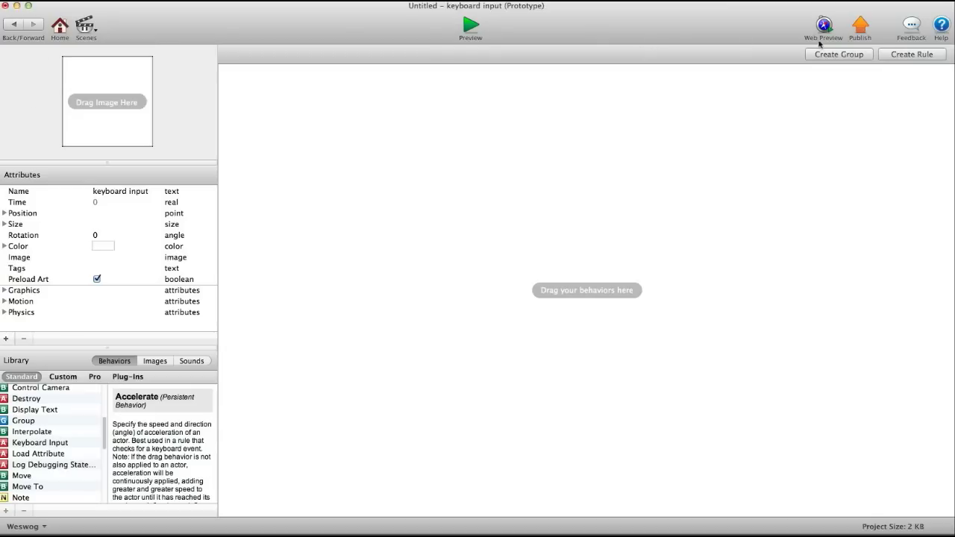
click(911, 53)
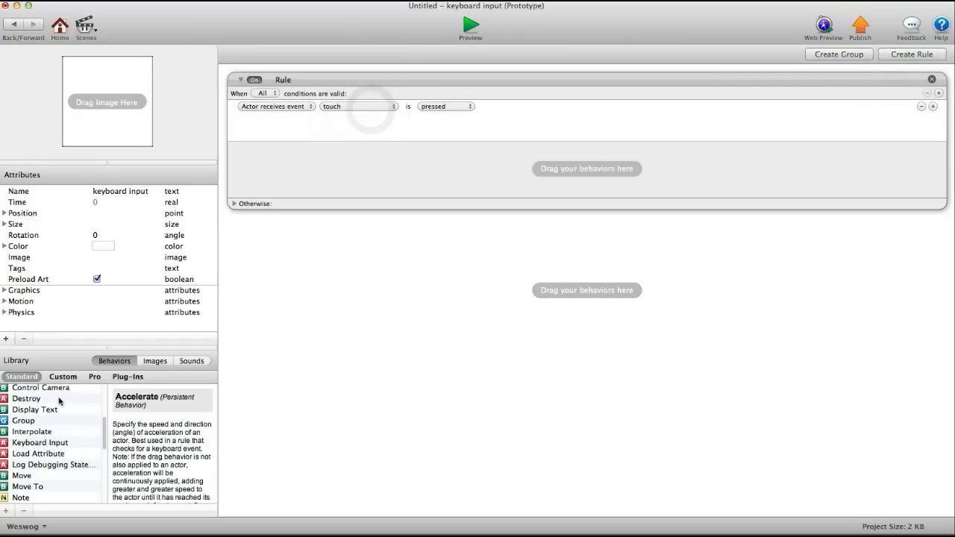
scroll(down, 3)
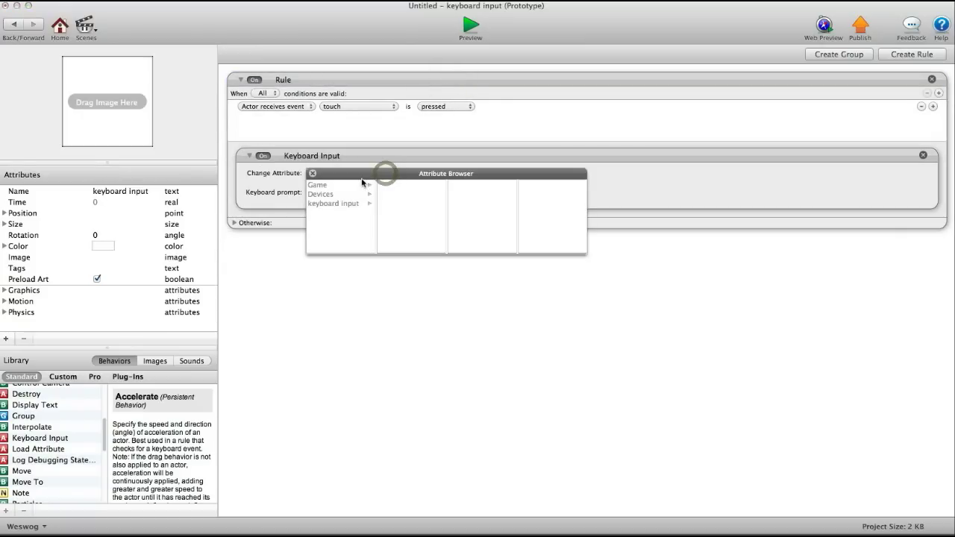
click(317, 185)
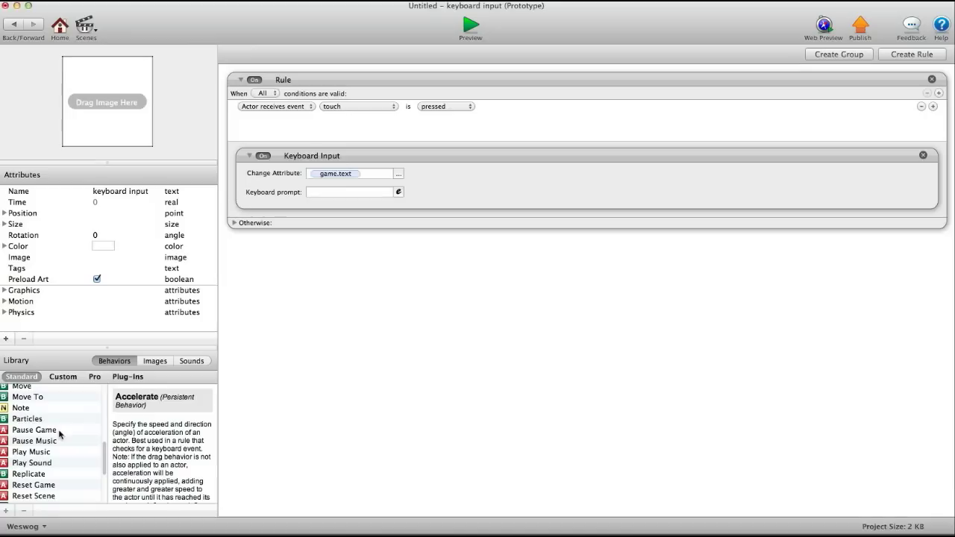
scroll(down, 3)
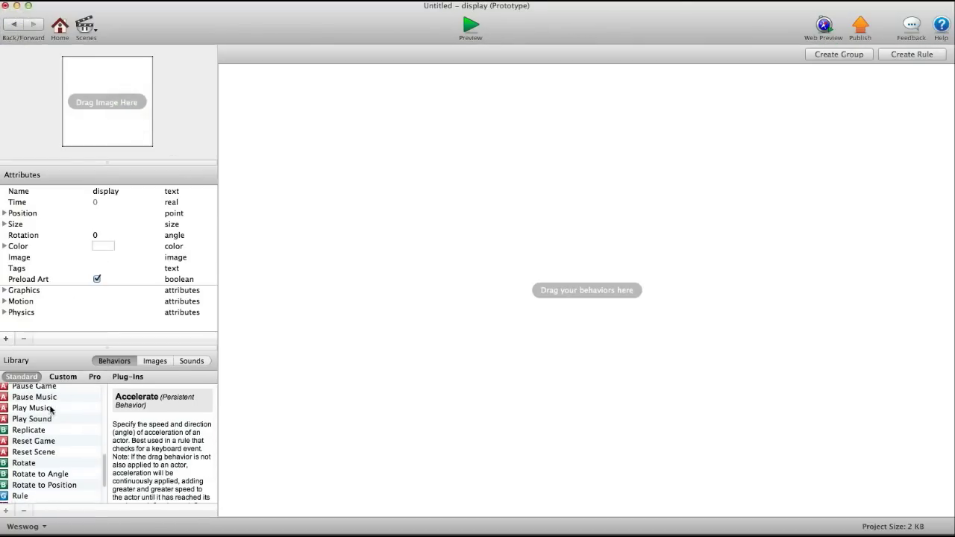
Give display a Display Text behaviour showing game.text and a Load Attribute behaviour below it
click(63, 376)
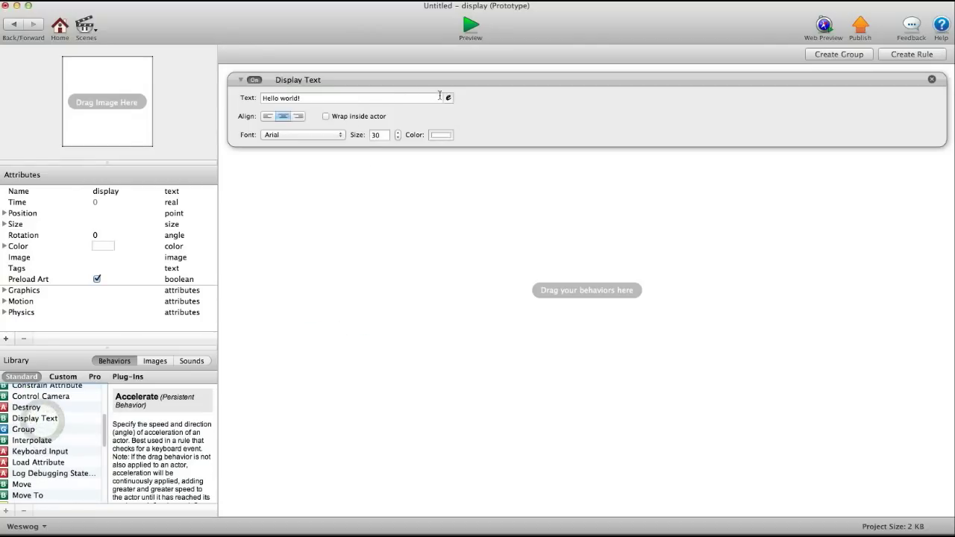
click(447, 98)
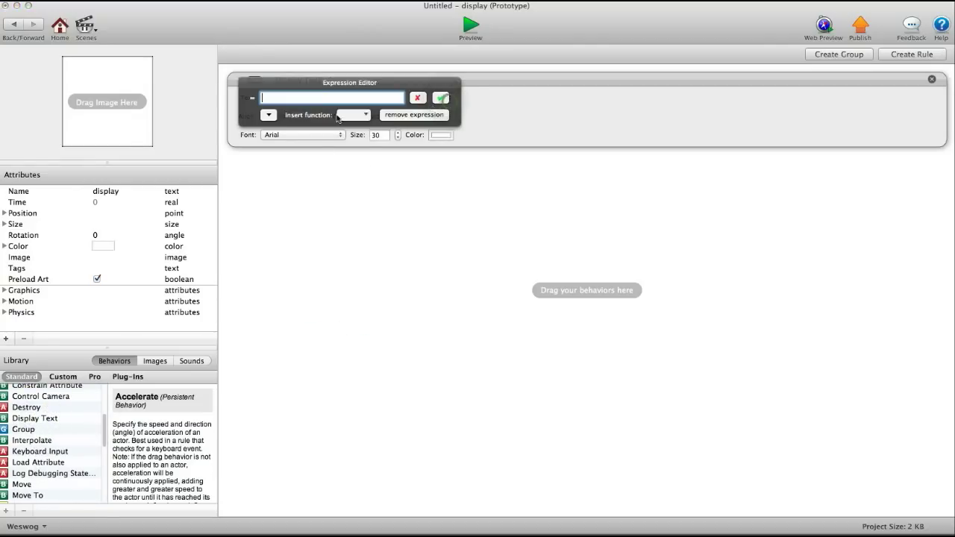
click(269, 115)
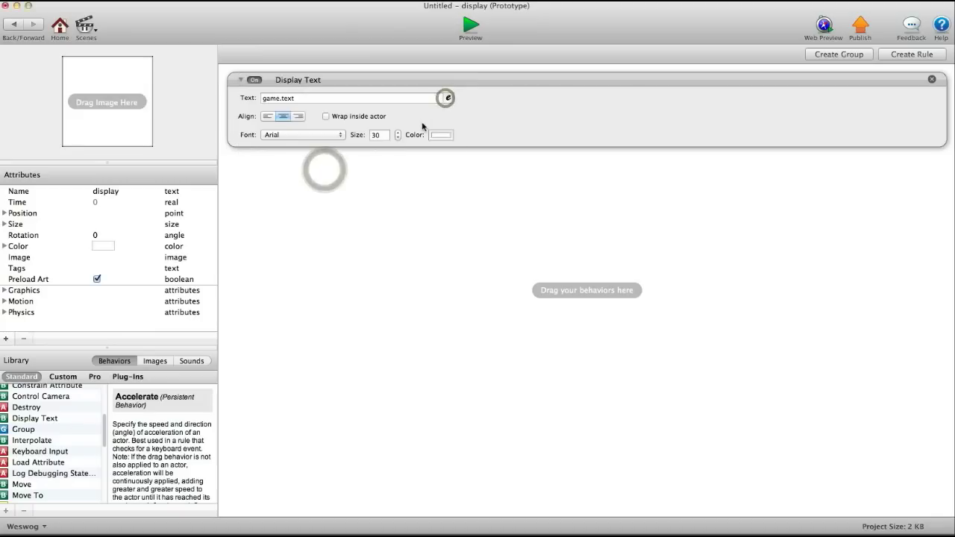
click(442, 134)
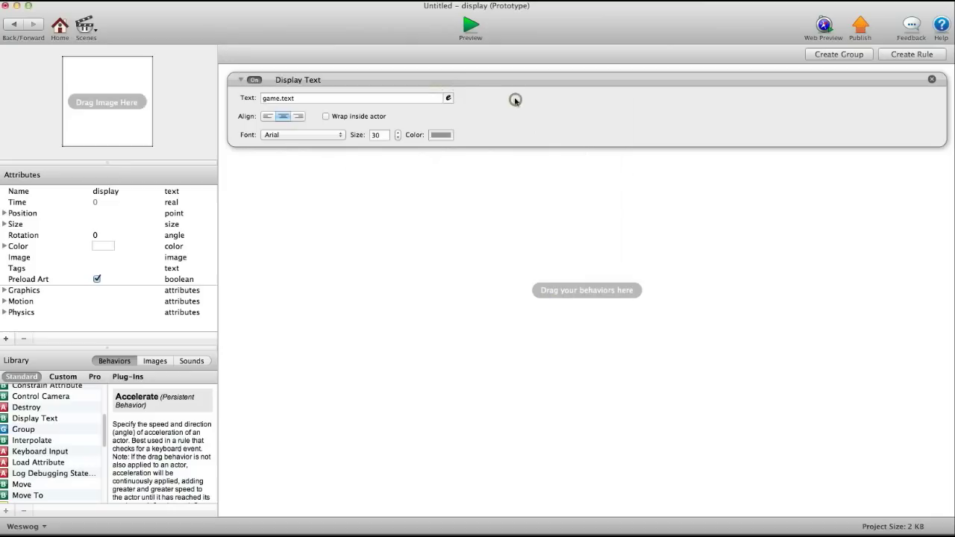
mouse_move(42, 454)
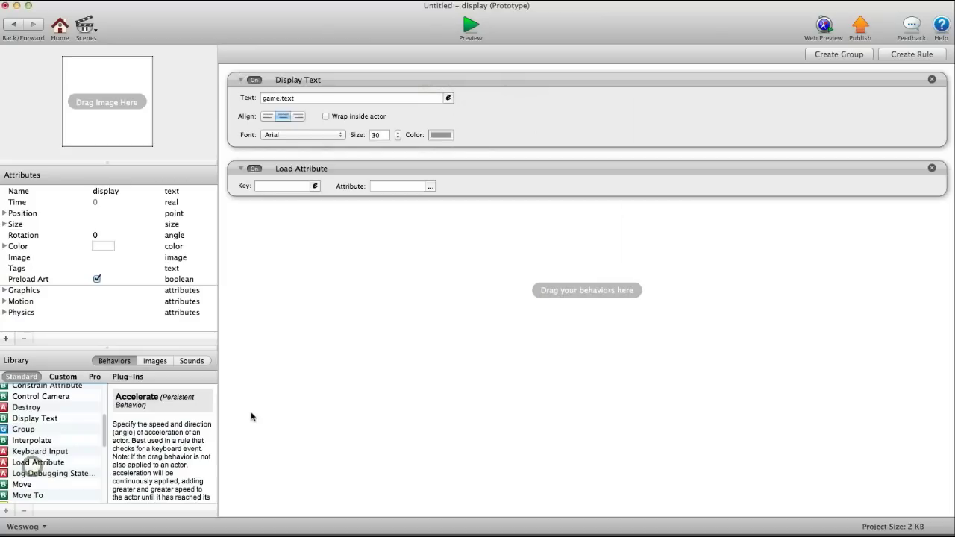
Set Load Attribute to target game.text with key 'save' and return to the scene
click(314, 185)
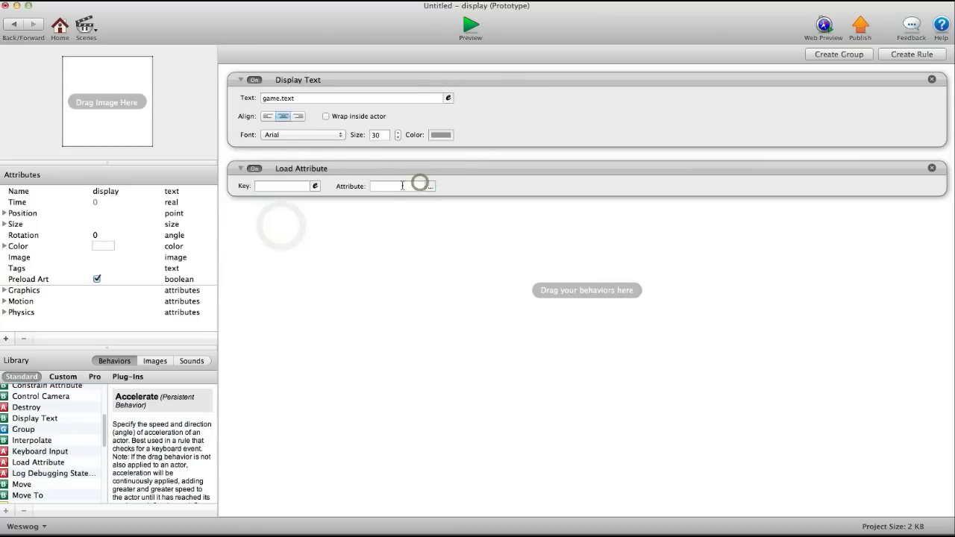
click(430, 185)
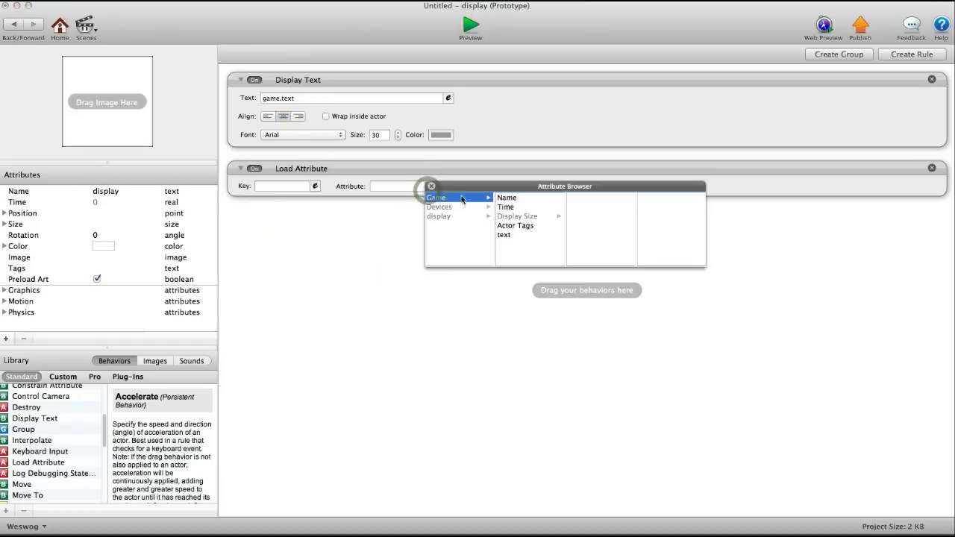
click(504, 234)
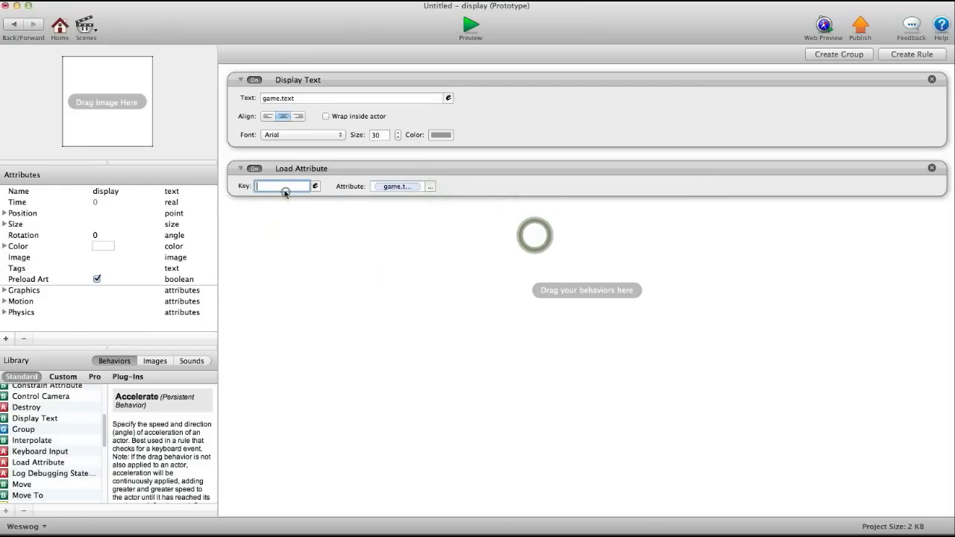
text(save)
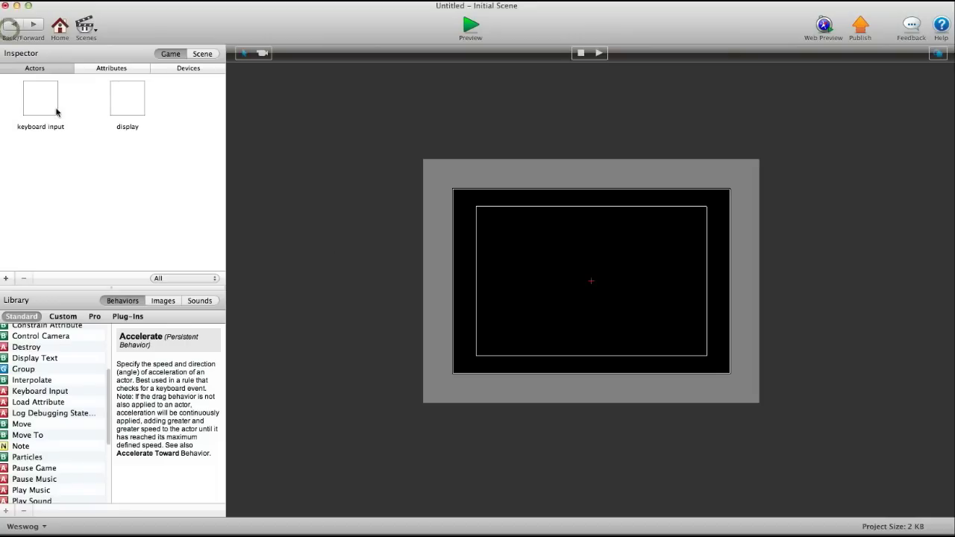
Place display at the scene's top-left and keyboard input near its centre
click(127, 99)
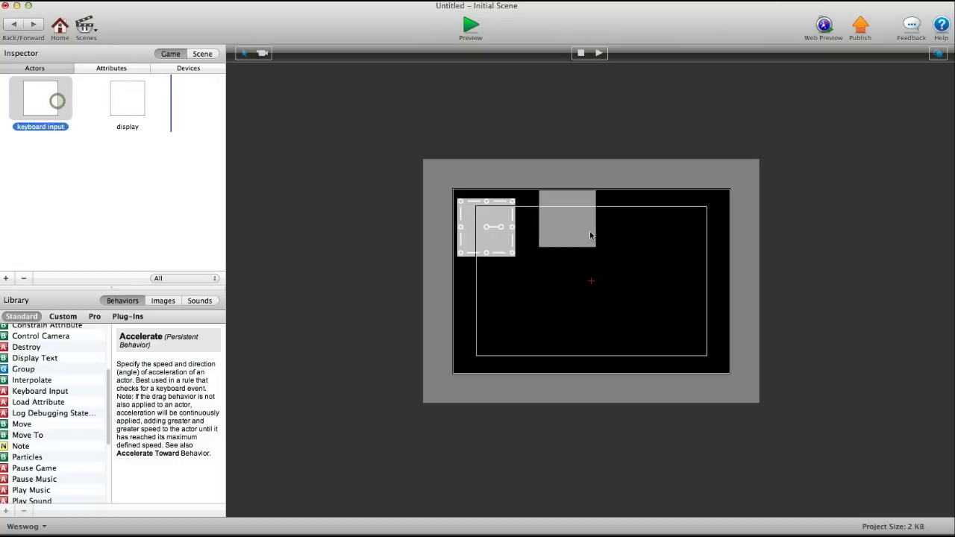
click(470, 24)
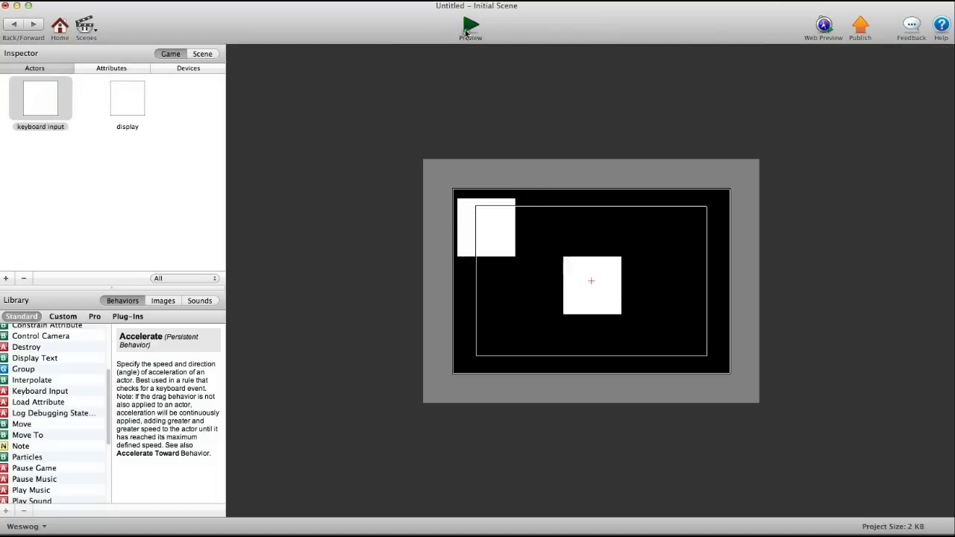
Preview the game, tap keyboard input and enter 'game' so it appears on display
click(472, 24)
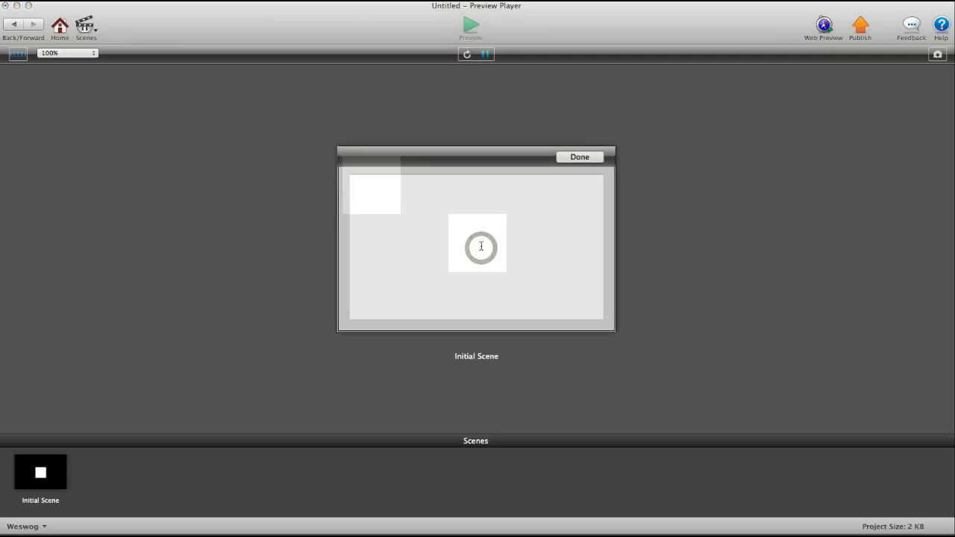
text(gamesa)
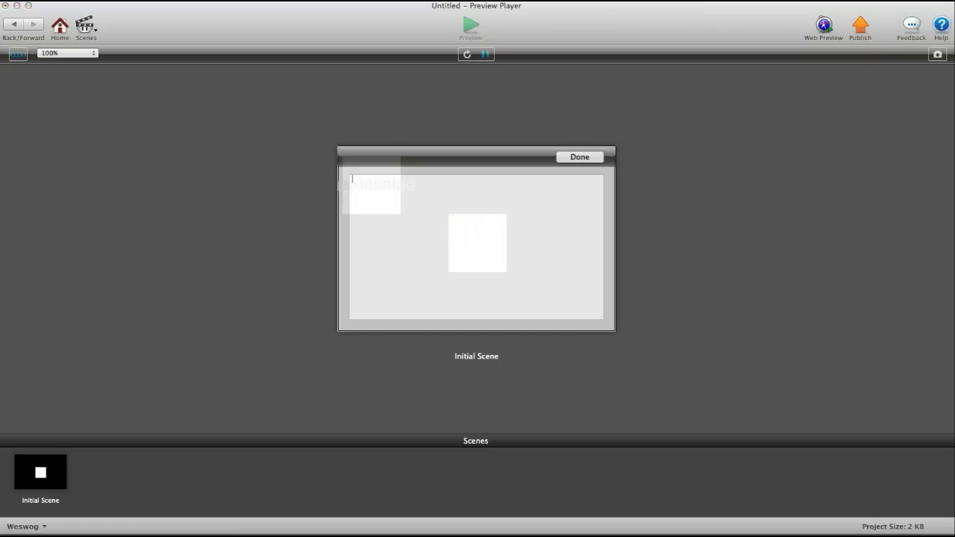
text(game)
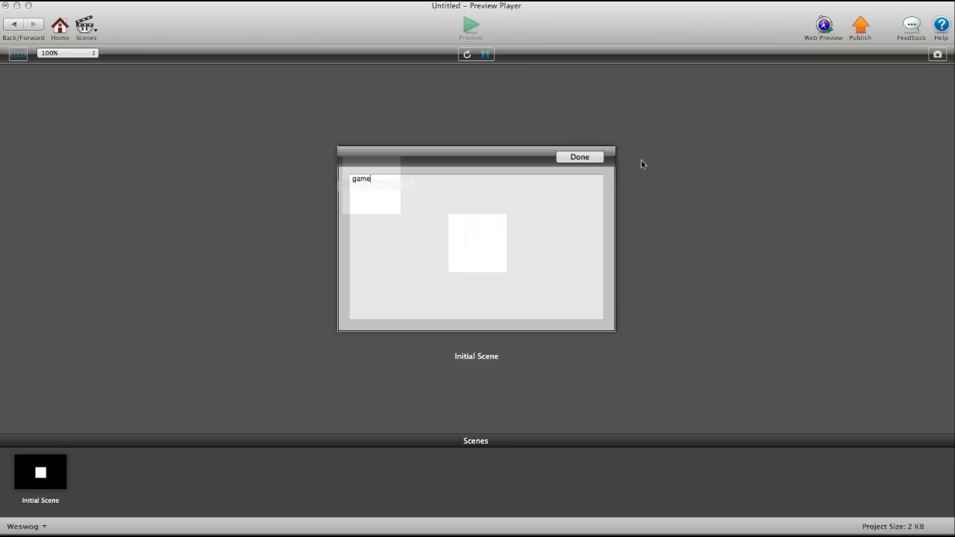
click(579, 156)
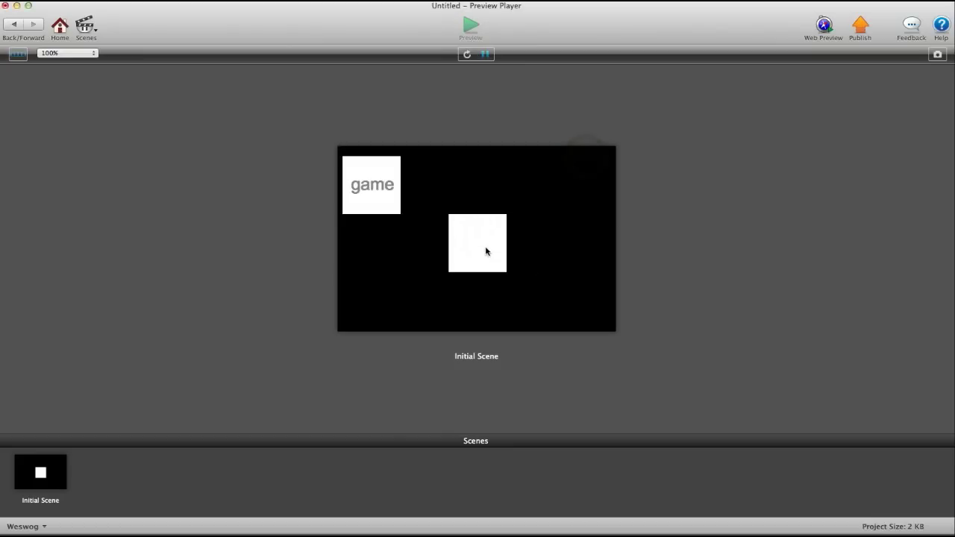